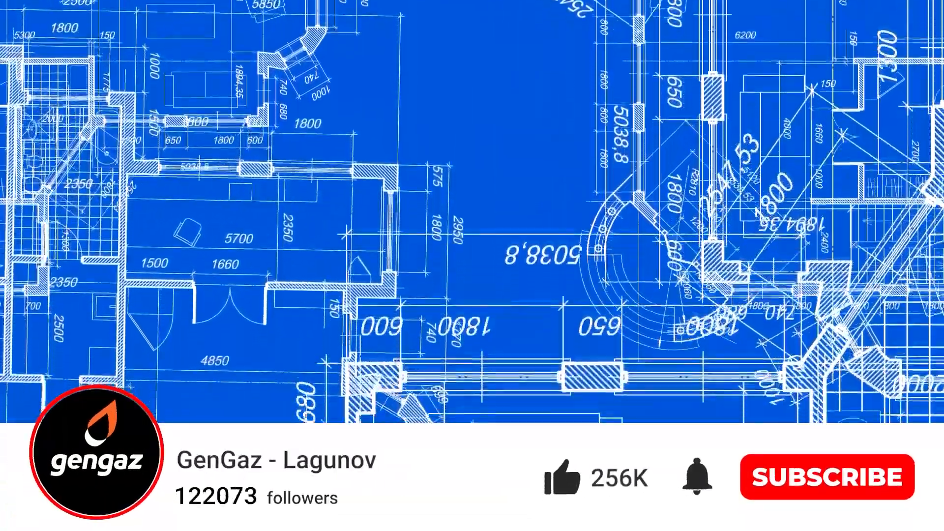
{"action": "left_click", "coordinate": [828, 478]}
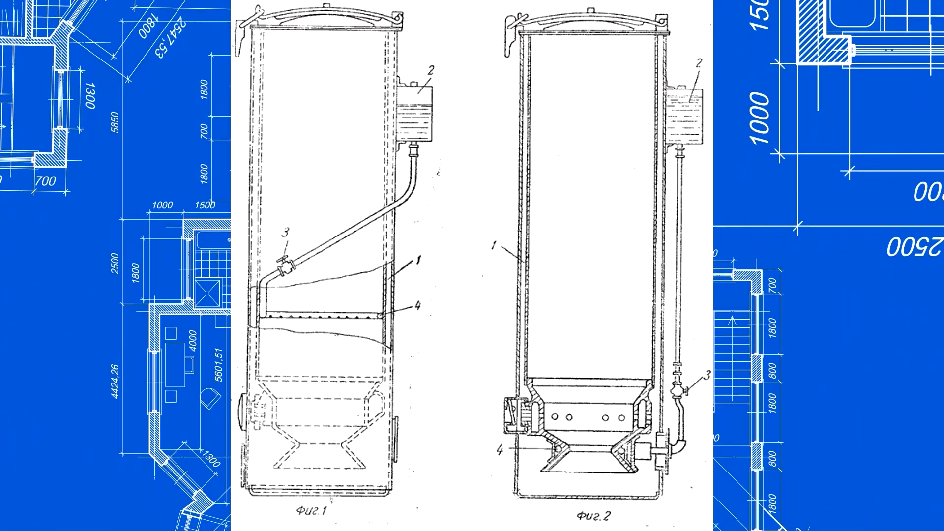
{"action": "scroll", "scroll_direction": "down", "scroll_amount": 3}
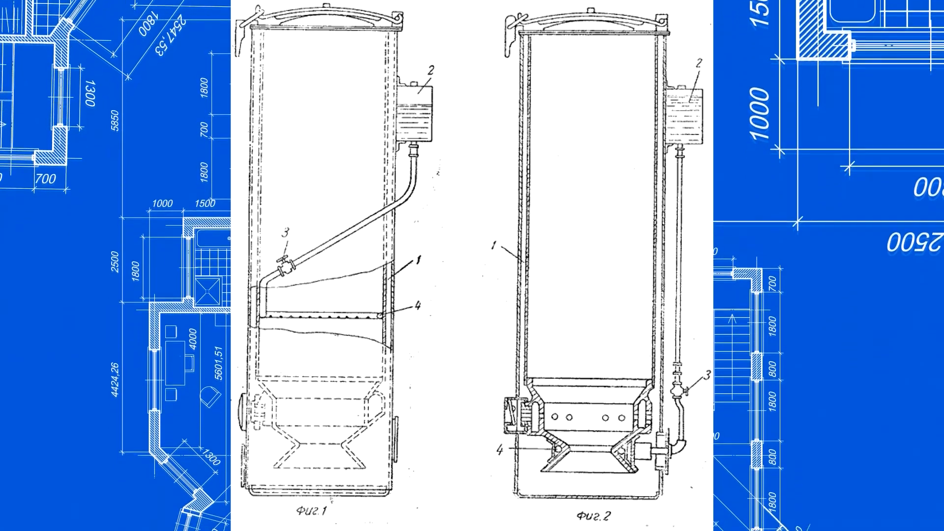
{"action": "scroll", "scroll_direction": "down", "scroll_amount": 3}
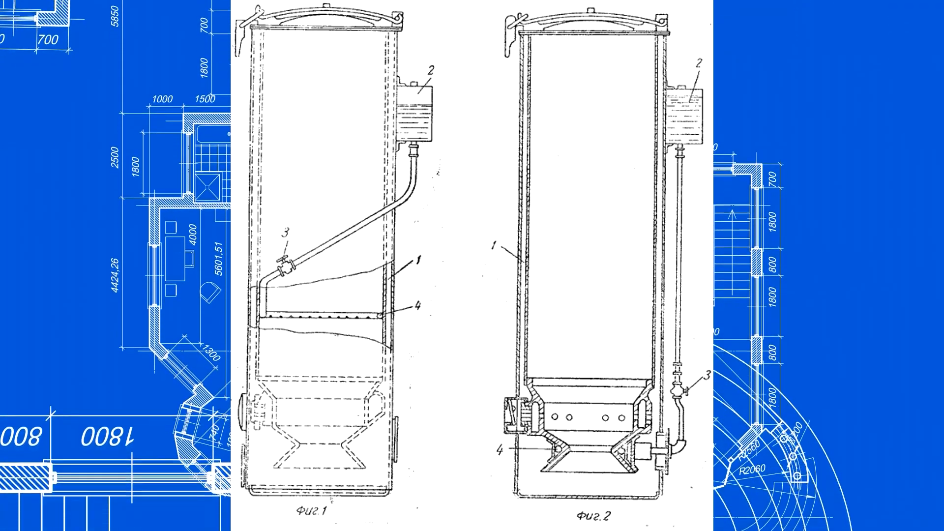